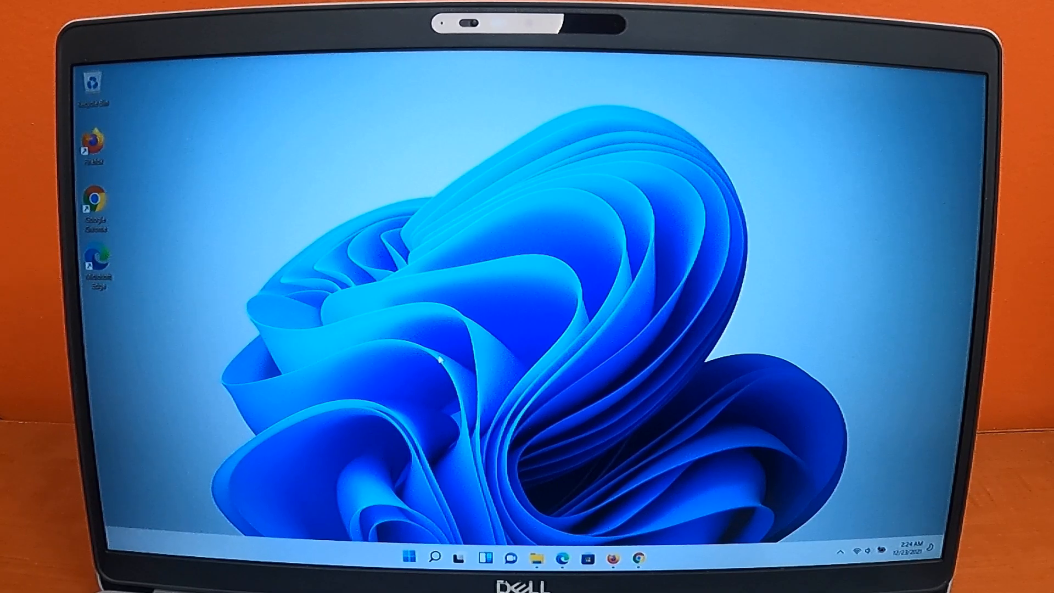
mouse_move(434, 361)
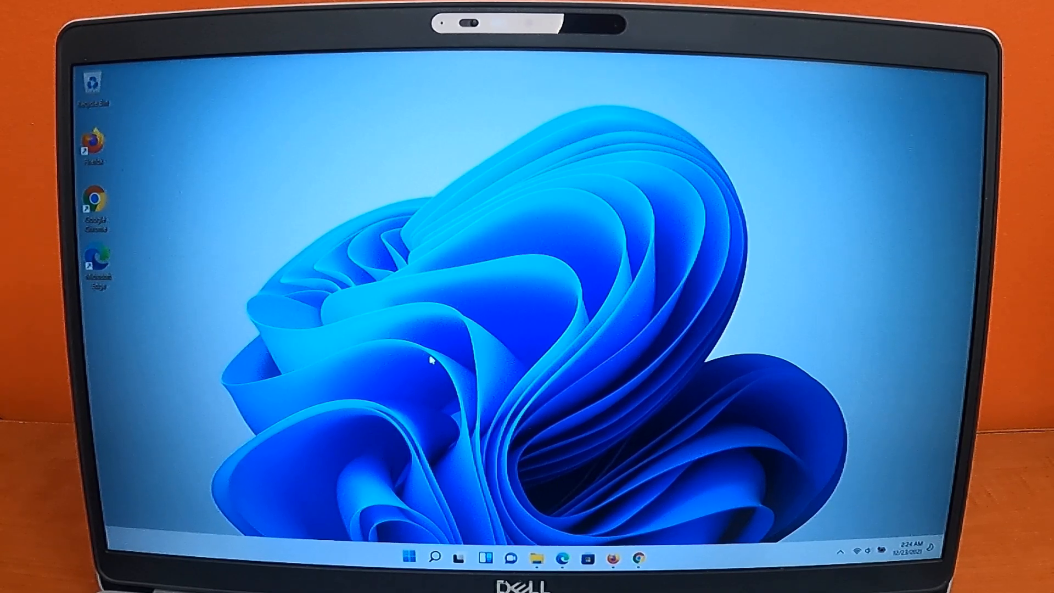
mouse_move(348, 457)
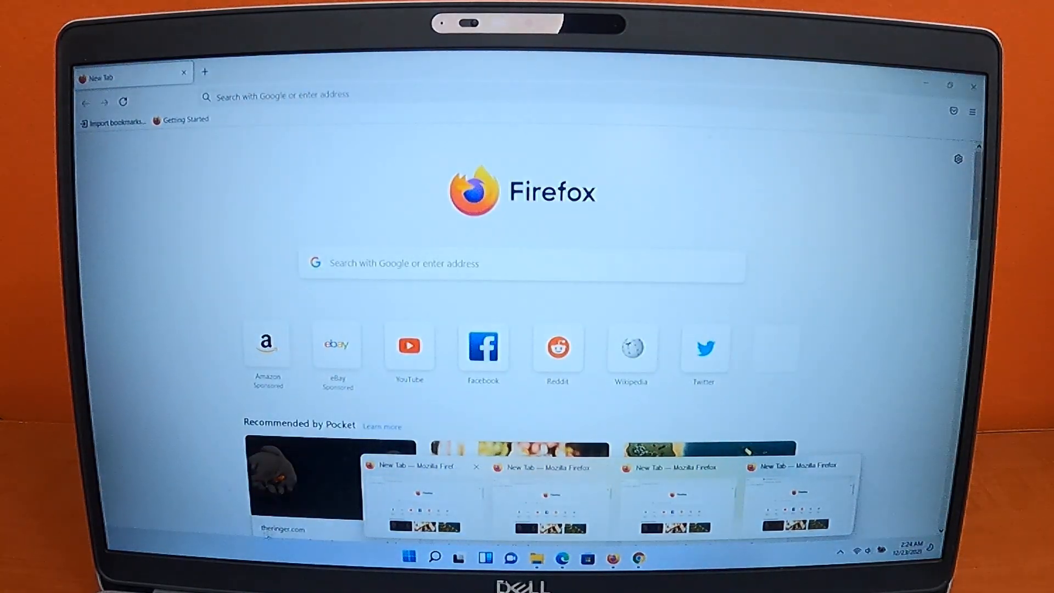
Step: Download the latest ExplorerPatcher setup program from the 'How to' section of the project page
left_click(972, 85)
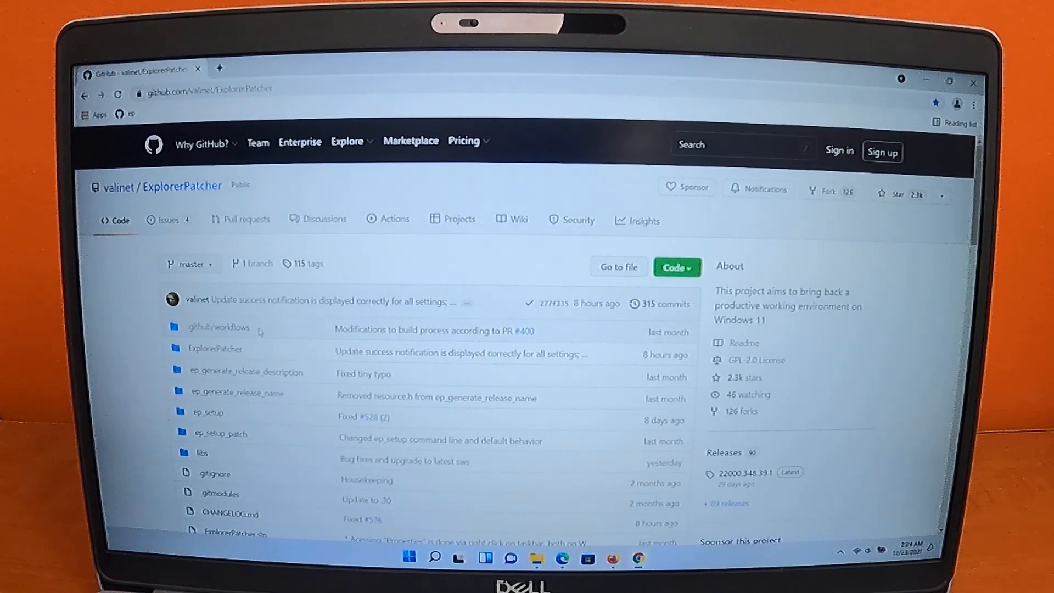
scroll("down", 3)
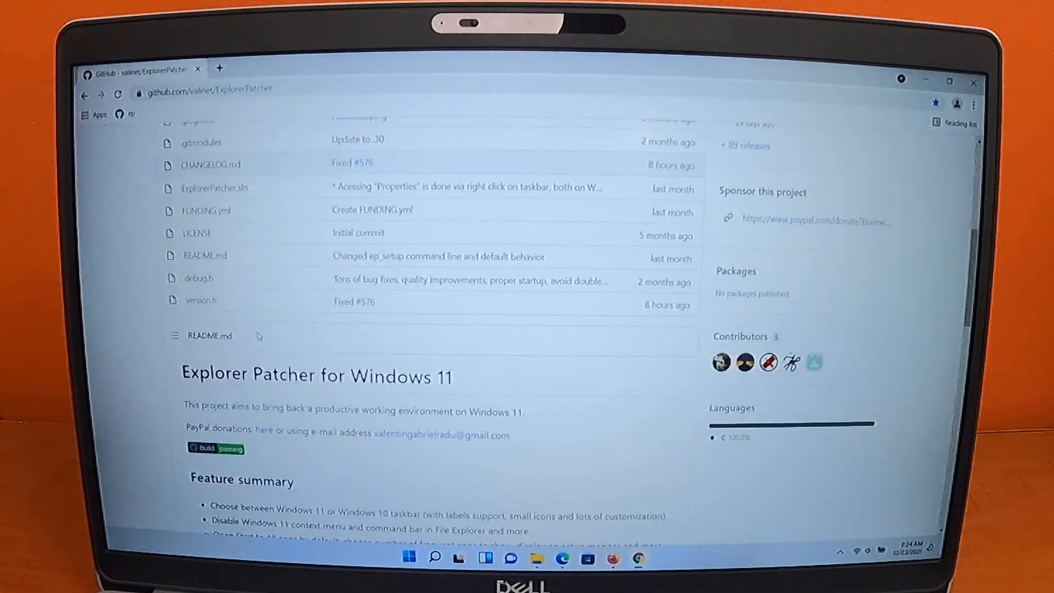
scroll("down", 3)
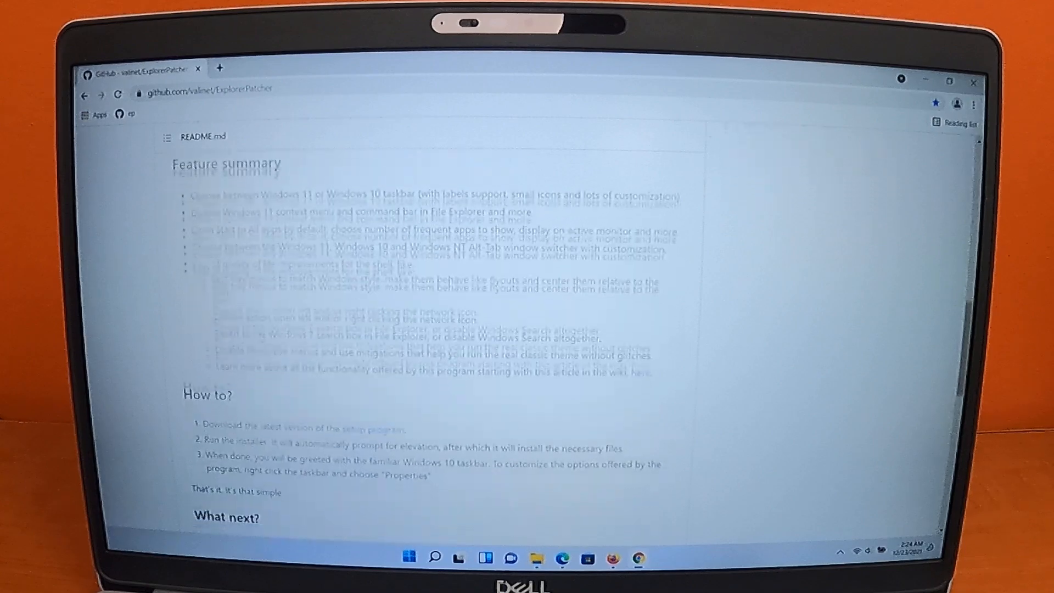
scroll("down", 3)
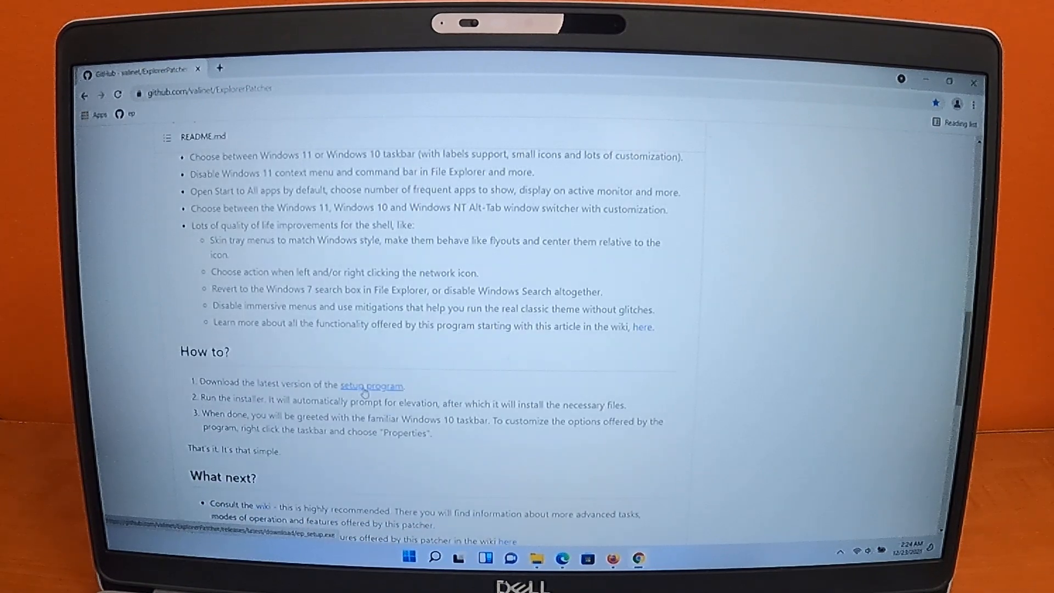
left_click(371, 385)
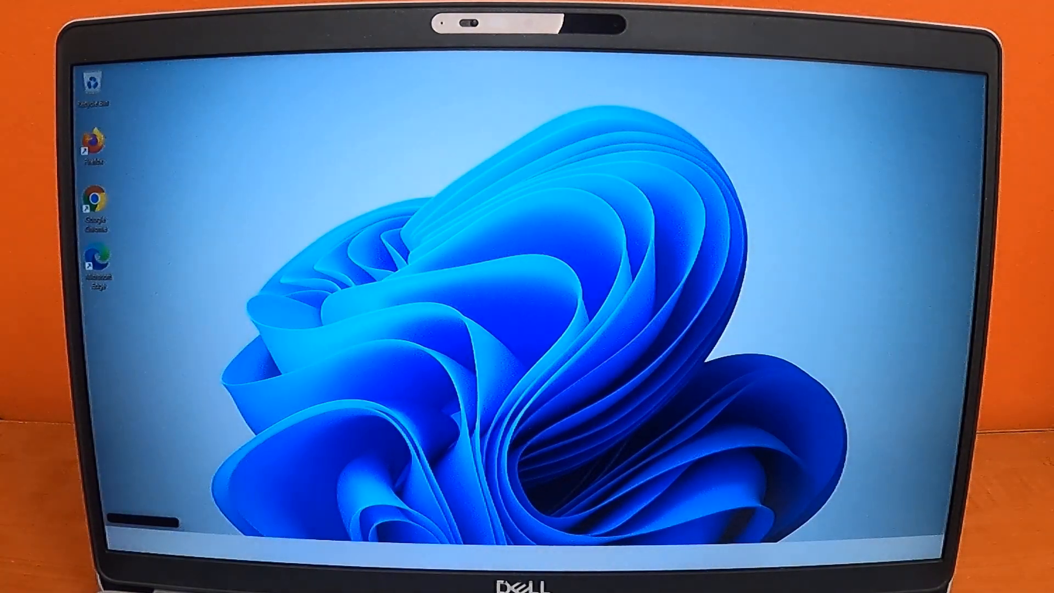
Step: Bring up ExplorerPatcher Properties from the reloaded taskbar's right-click menu
right_click(793, 558)
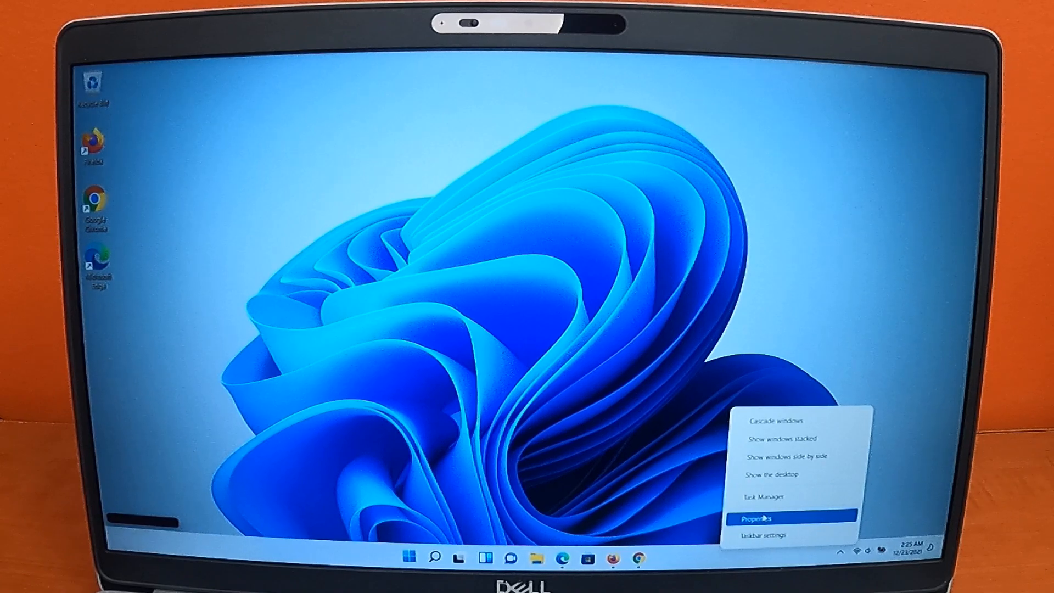
left_click(753, 517)
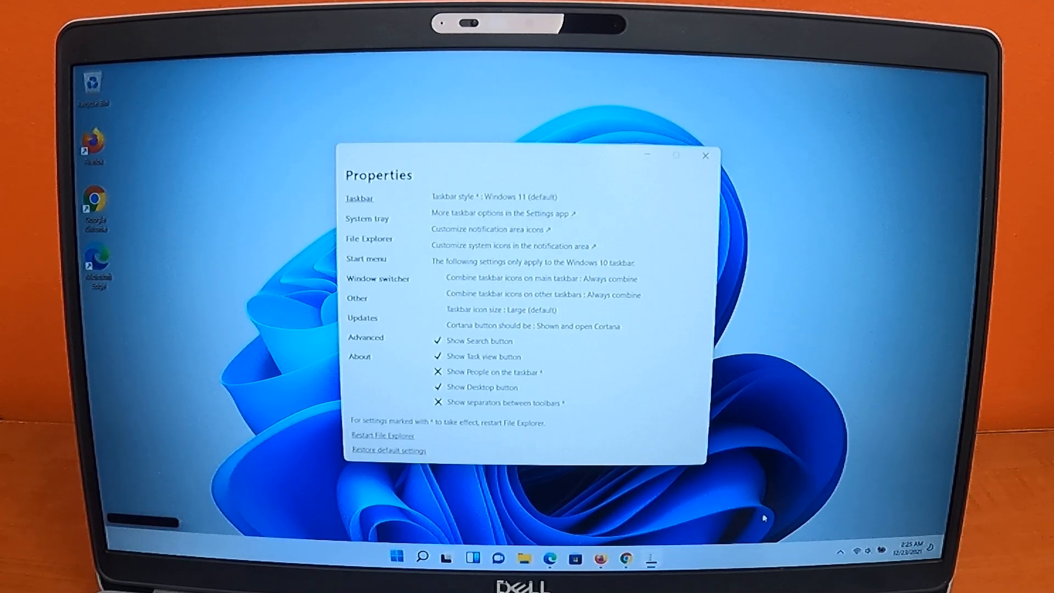
mouse_move(662, 384)
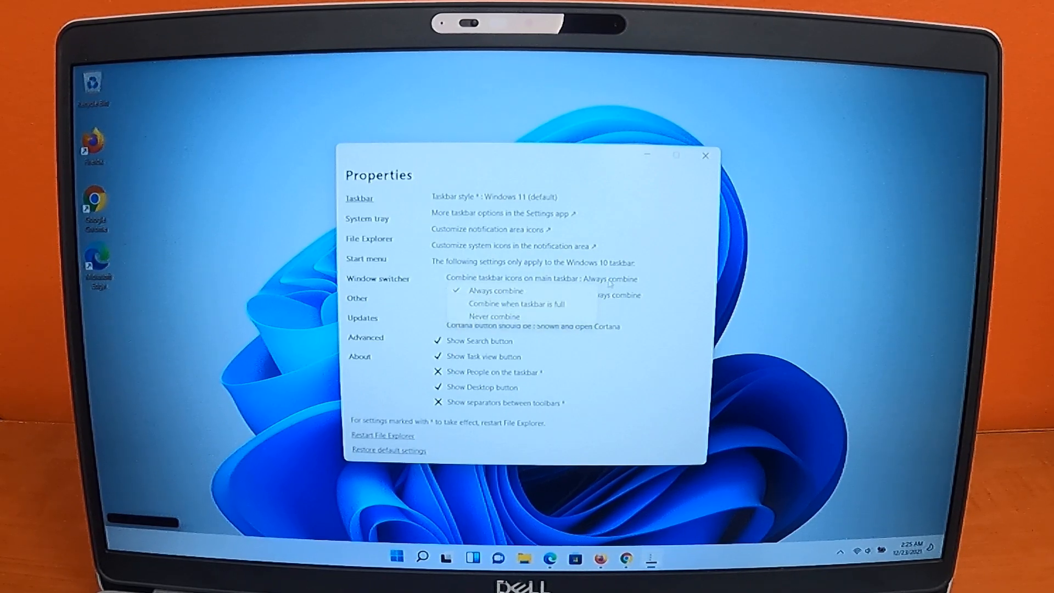
Step: Set 'Combine taskbar icons on main taskbar' to Never combine and preview the separate Firefox windows
left_click(493, 317)
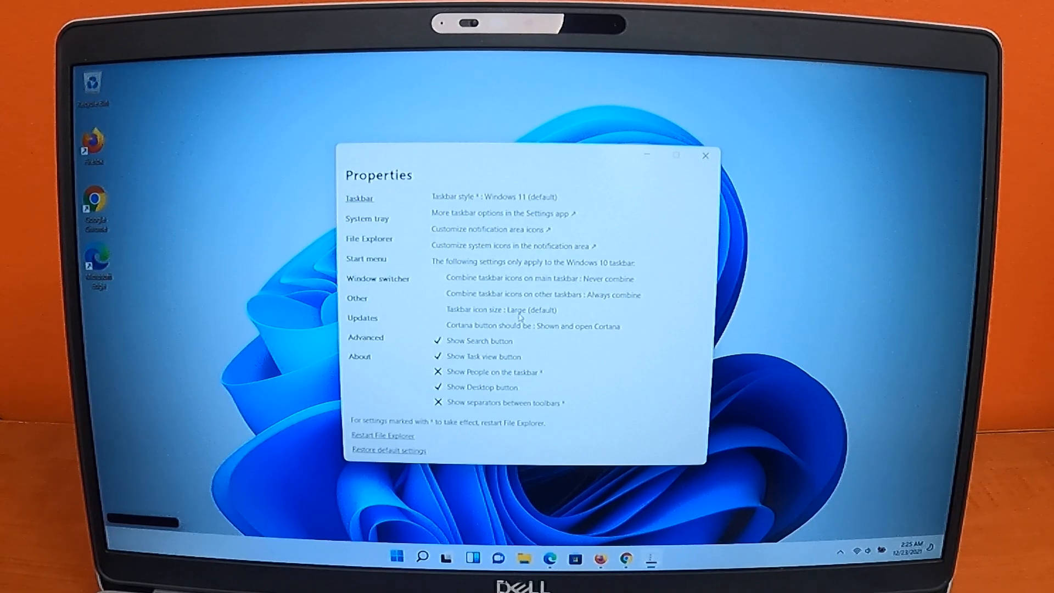
mouse_move(505, 330)
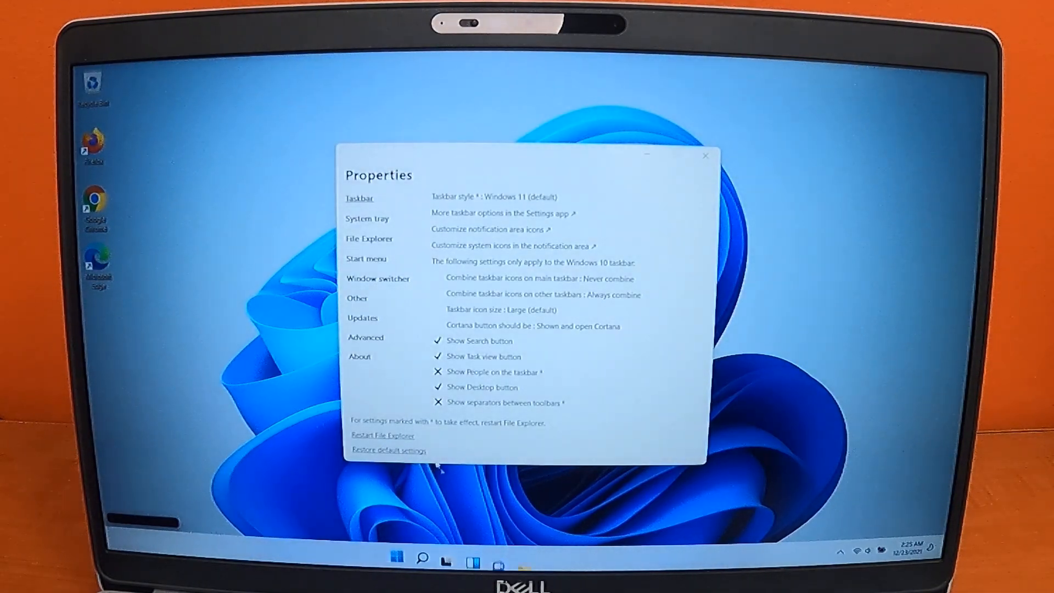
left_click(445, 557)
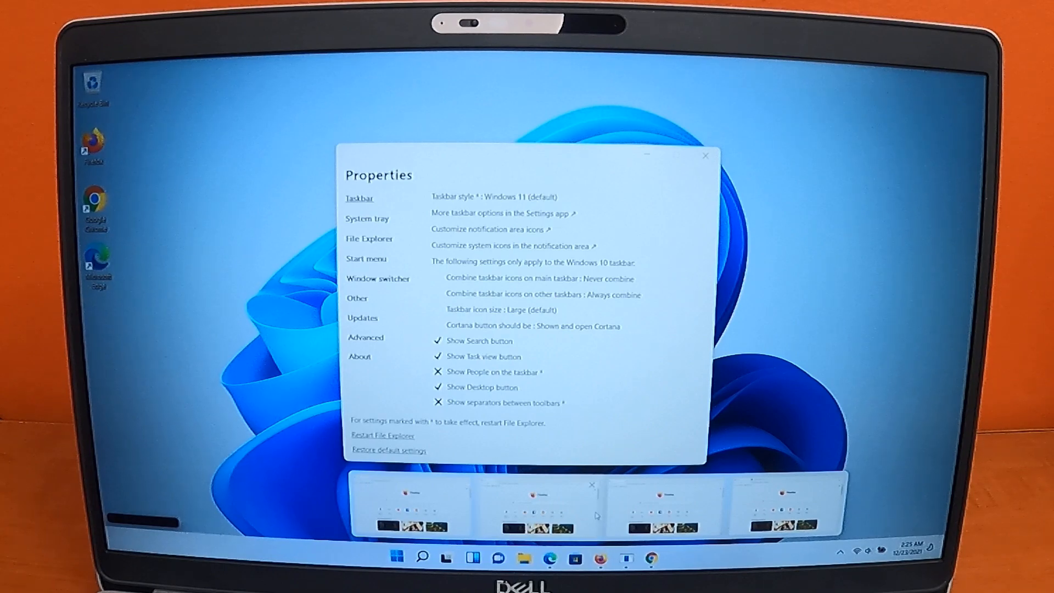